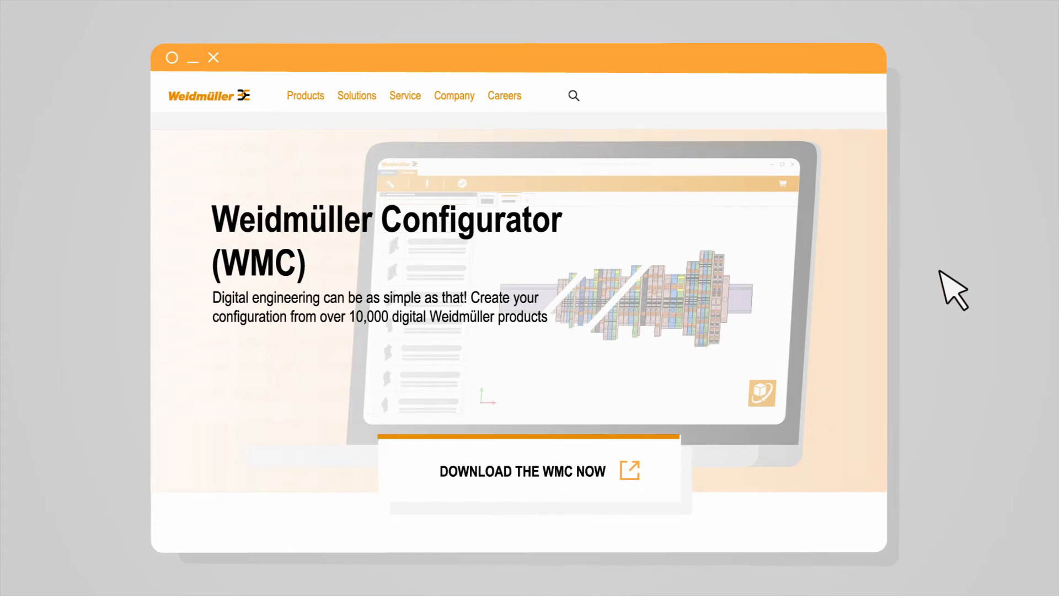
# - Assemble the multicoloured terminal blocks with labelled markers on the DIN rail and proceed to the order page
pyautogui.click(522, 472)
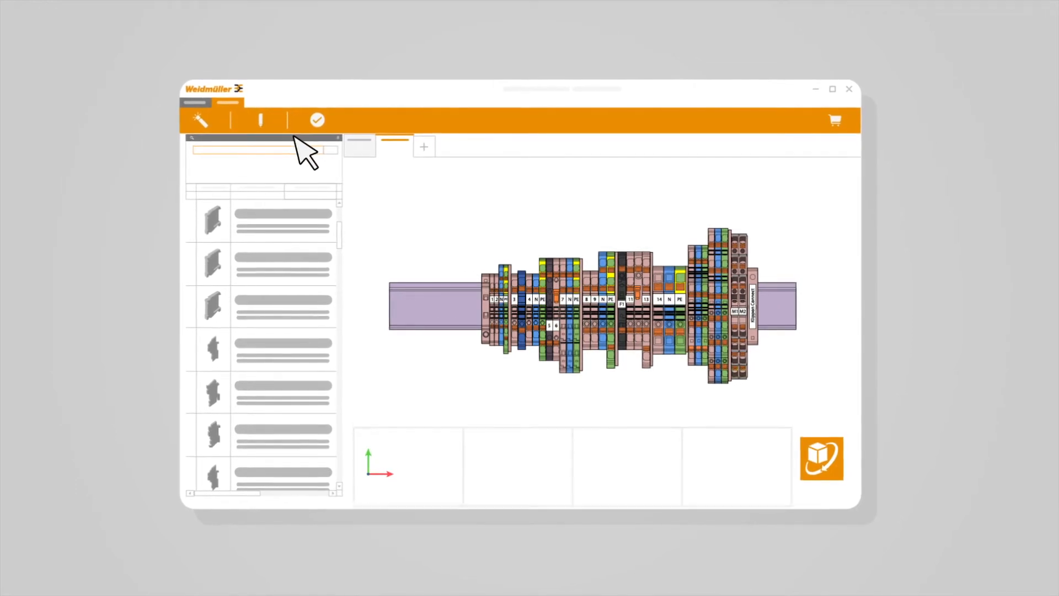
pyautogui.click(317, 119)
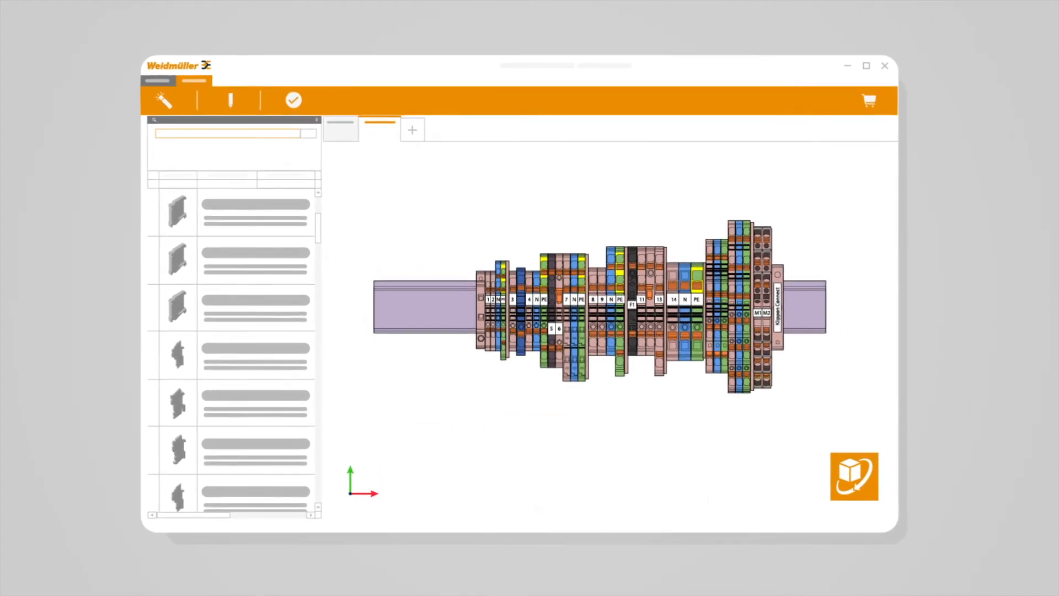
pyautogui.click(292, 100)
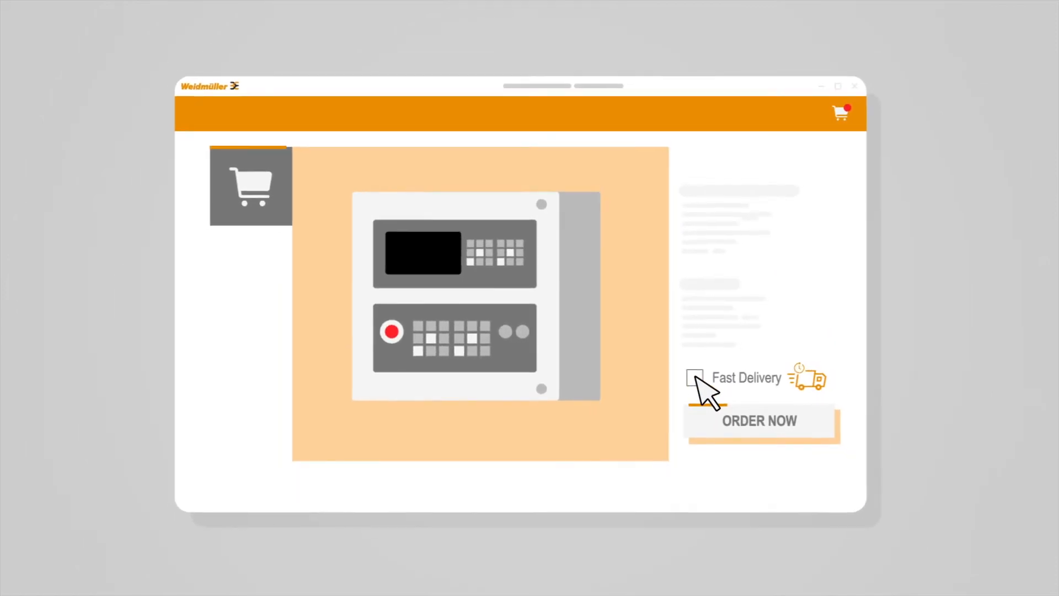
# - Tick Fast Delivery for the control cabinet in the cart, ready for ORDER NOW
pyautogui.click(694, 377)
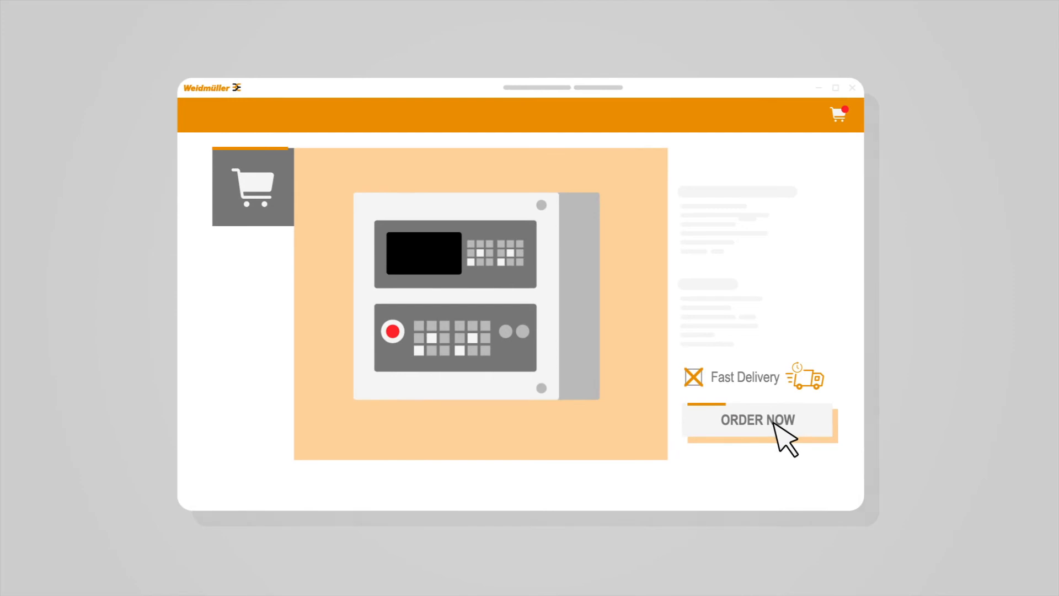